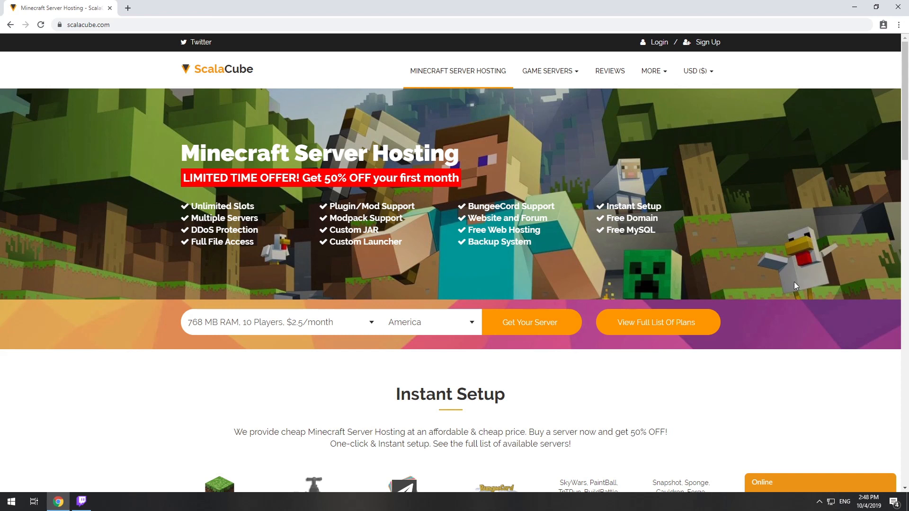
- Start a new server plan and continue with Minecraft (PC) as the game
{"action": "left_click", "coordinate": [528, 323]}
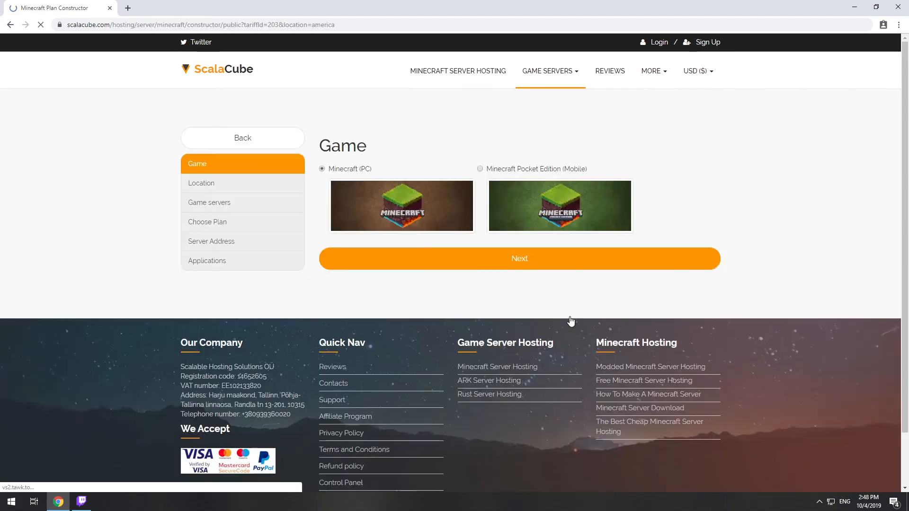
{"action": "left_click", "coordinate": [518, 258]}
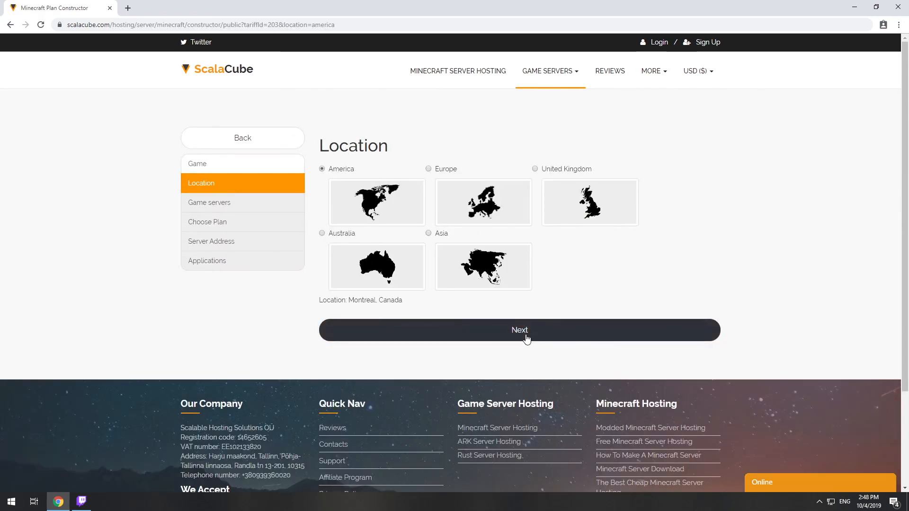
- Keep America as location and choose FTB Presents SkyFactory 3 as the game server
{"action": "left_click", "coordinate": [519, 330]}
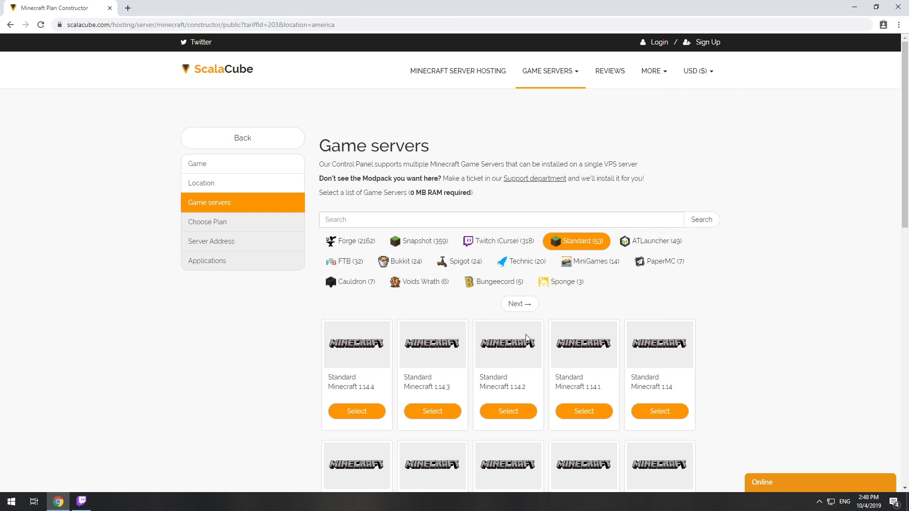
{"action": "type", "text": "FTB Presents SkyFactory 3"}
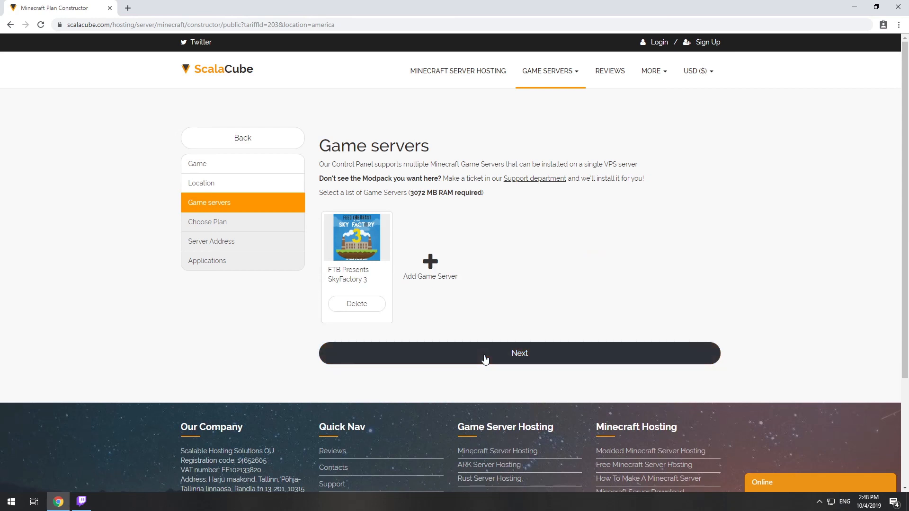
{"action": "left_click", "coordinate": [518, 354]}
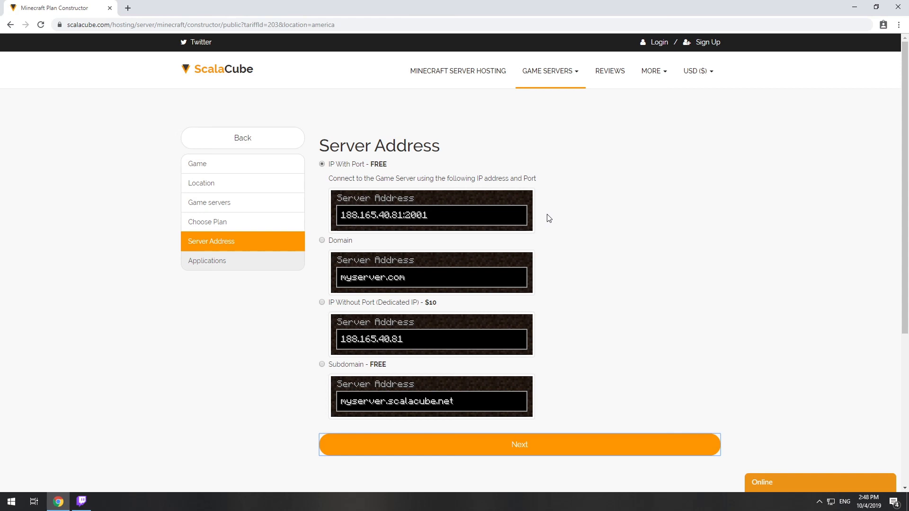
{"action": "mouse_move", "coordinate": [388, 173]}
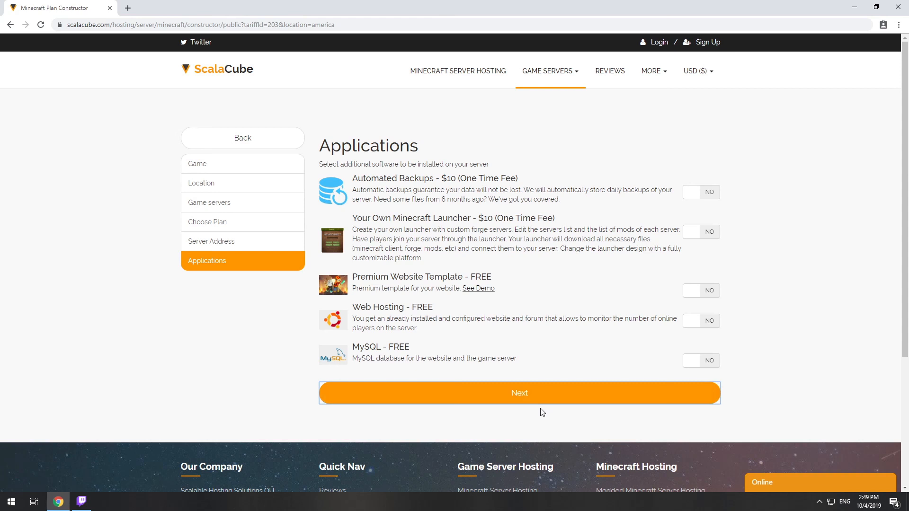
- Order the discounted one-month Minecraft VPS 3G rental and view the rented servers list
{"action": "left_click", "coordinate": [519, 393]}
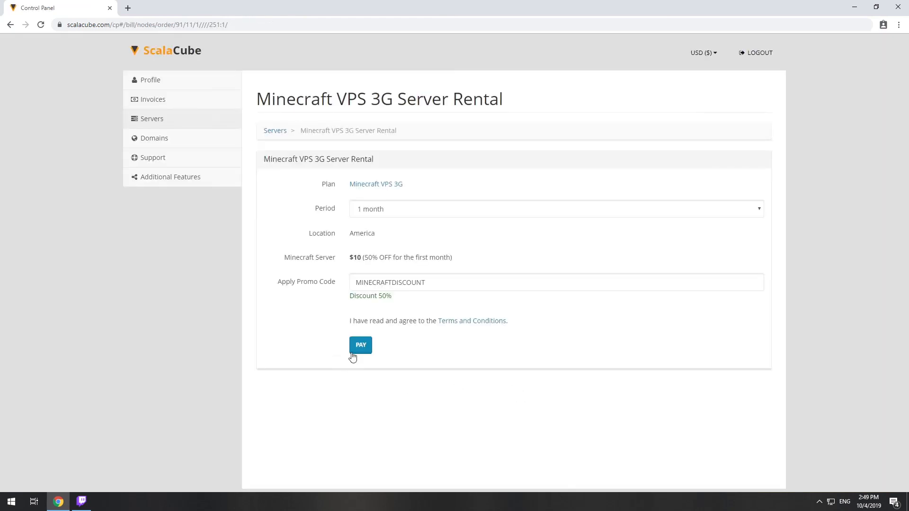
{"action": "left_click", "coordinate": [360, 346]}
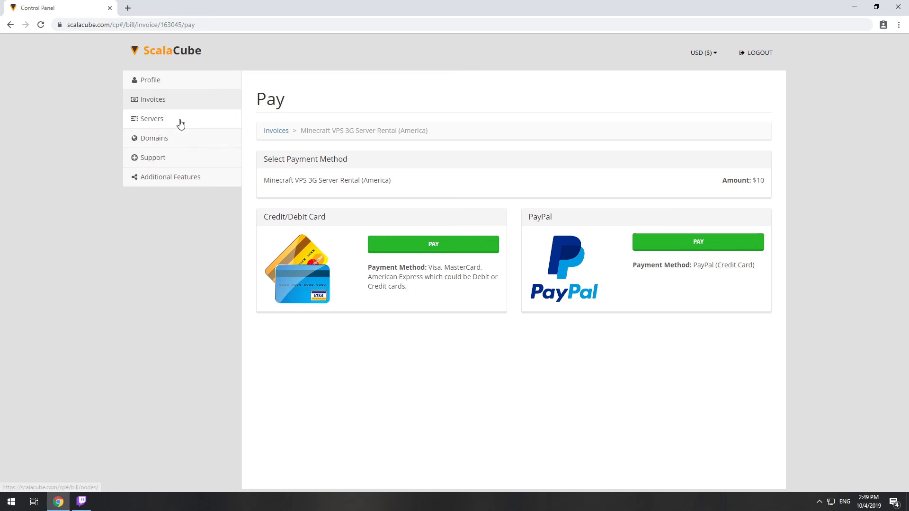
{"action": "left_click", "coordinate": [152, 118]}
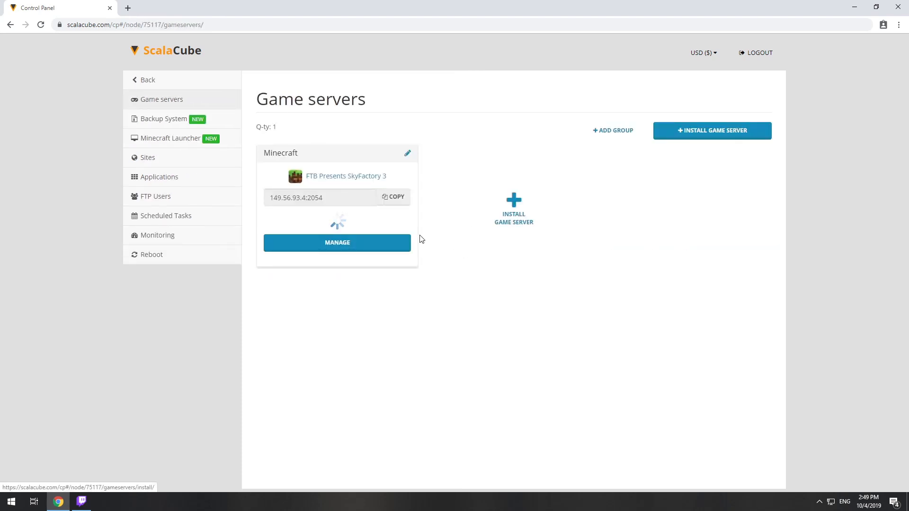
- Open the Minecraft server's details and copy its IP 149.56.93.4:2054
{"action": "left_click", "coordinate": [336, 242]}
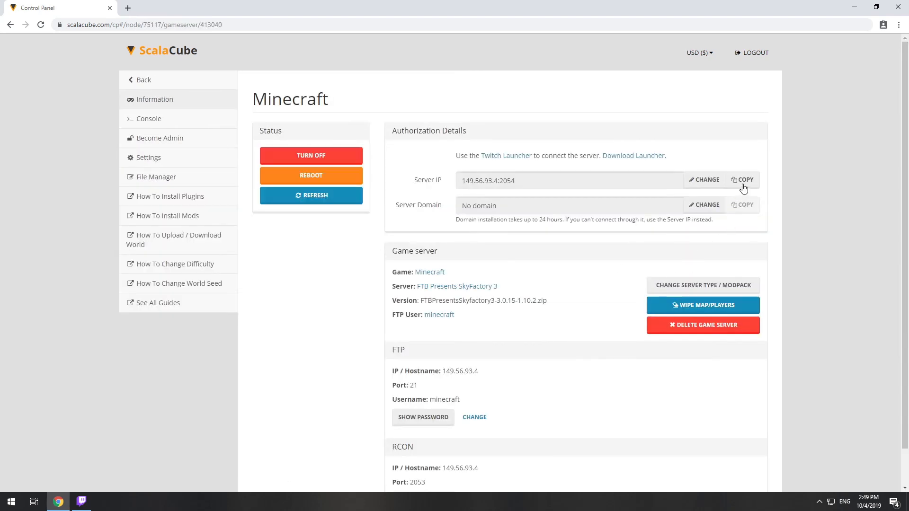
{"action": "left_click", "coordinate": [744, 179]}
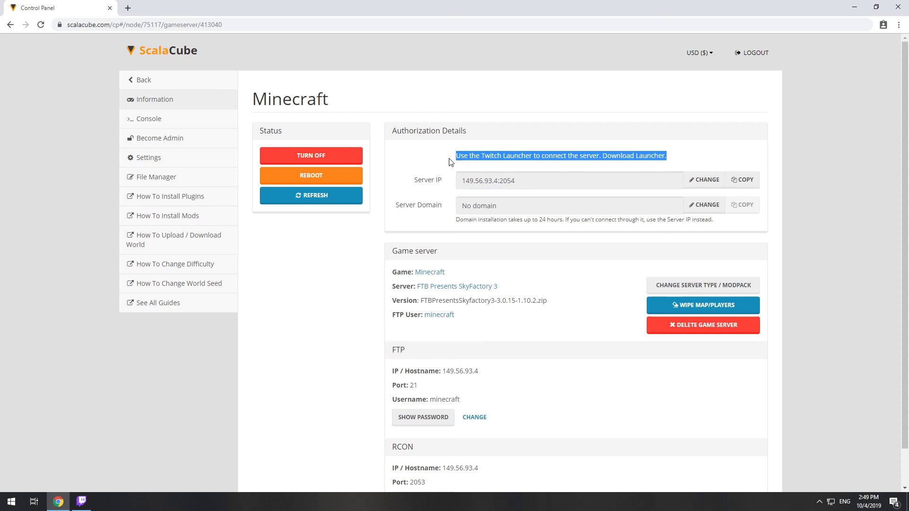
{"action": "mouse_move", "coordinate": [721, 160]}
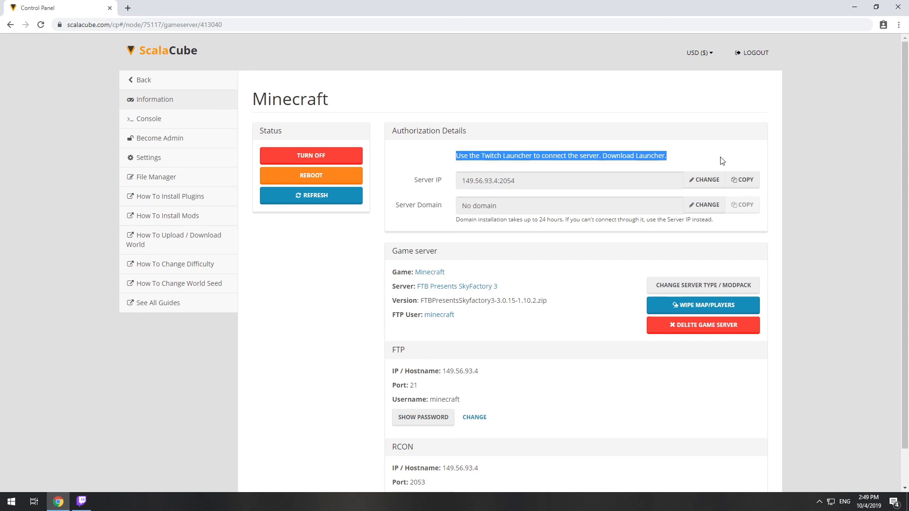
- Launch the installed SkyFactory 3 modpack from Twitch through the Minecraft Launcher
{"action": "left_click", "coordinate": [81, 501]}
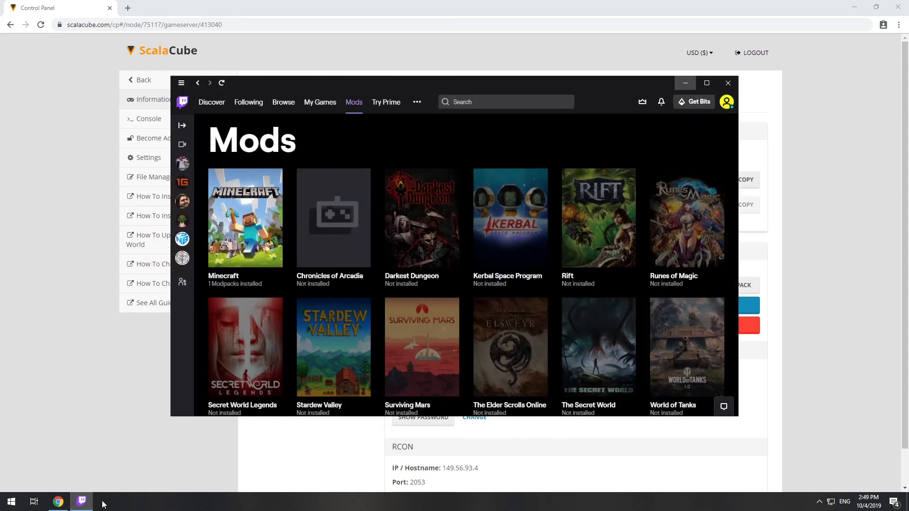
{"action": "left_click", "coordinate": [244, 218]}
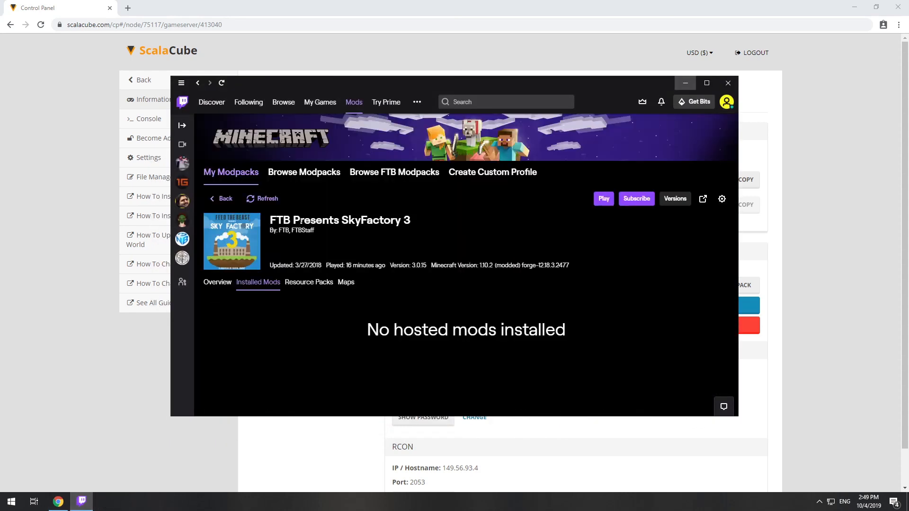
{"action": "left_click", "coordinate": [603, 198]}
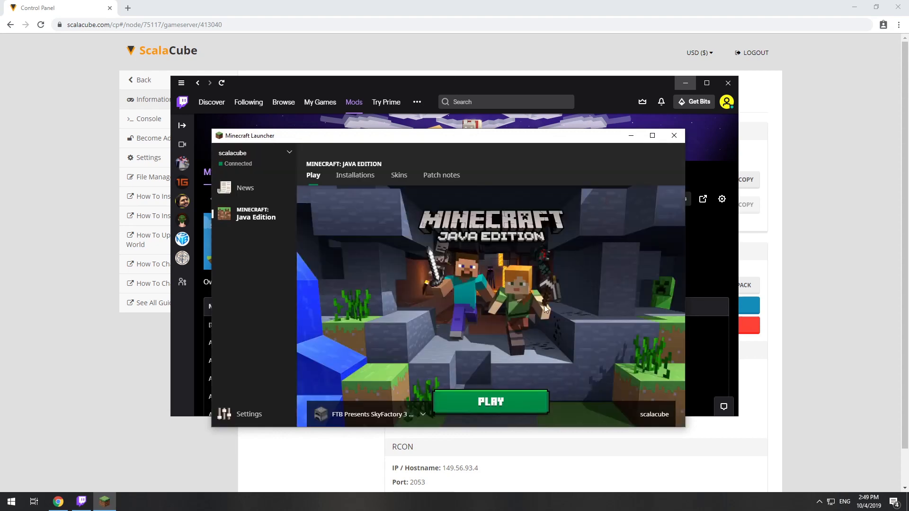
{"action": "left_click", "coordinate": [490, 402]}
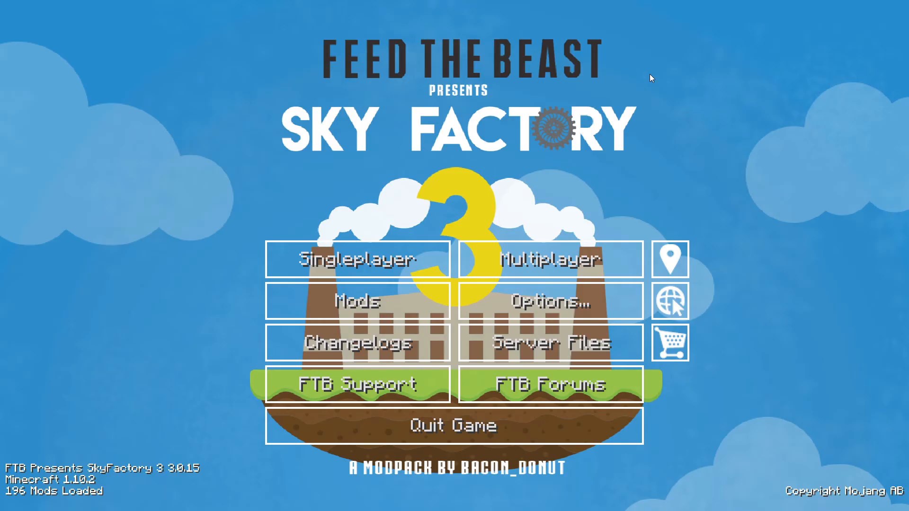
- Add 149.56.93.4:2054 as Minecraft Server in Multiplayer and join it
{"action": "left_click", "coordinate": [549, 259]}
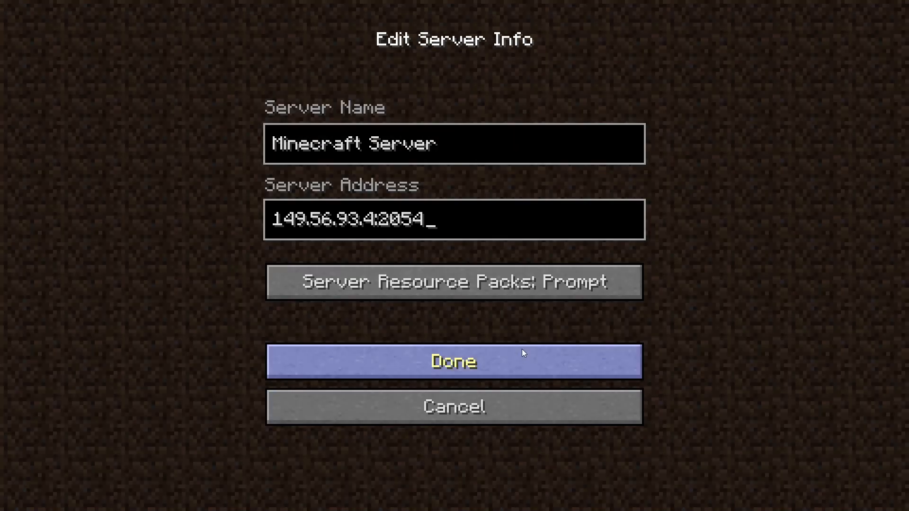
{"action": "left_click", "coordinate": [454, 361]}
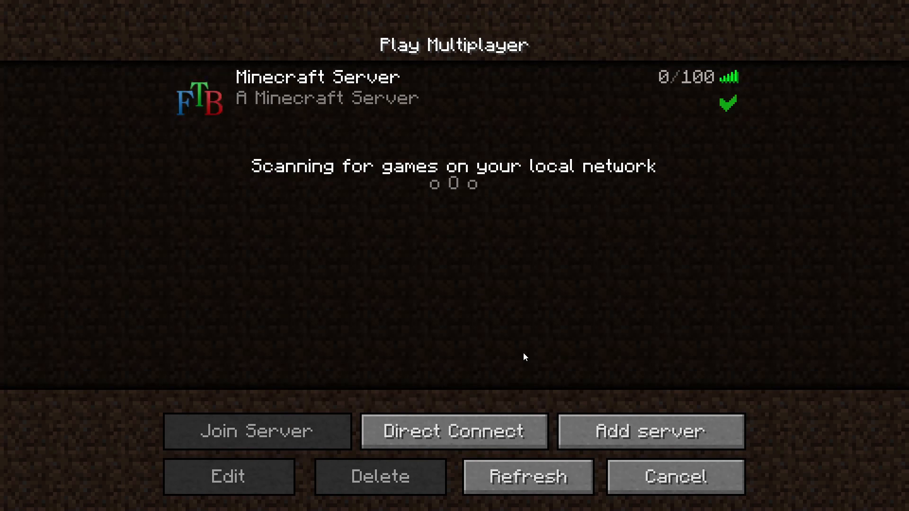
{"action": "left_click", "coordinate": [256, 431]}
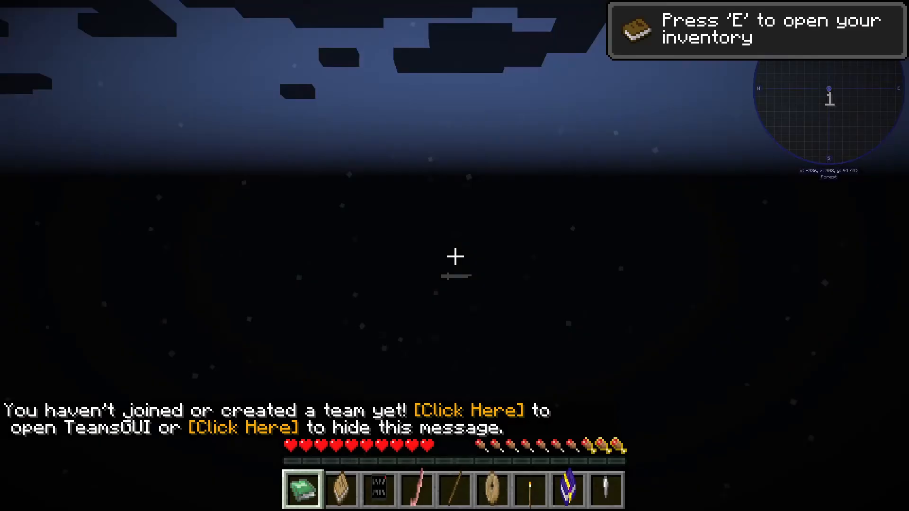